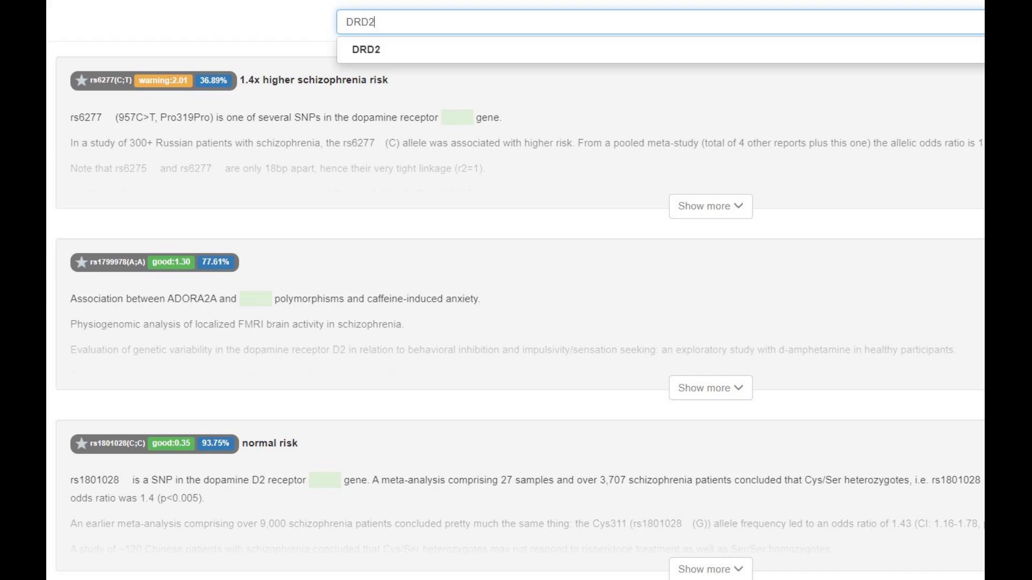
Step: Look up the Promethease report entries for 'myopia' and 'lactose intolerance'
scroll("down", 3)
type("EDA")
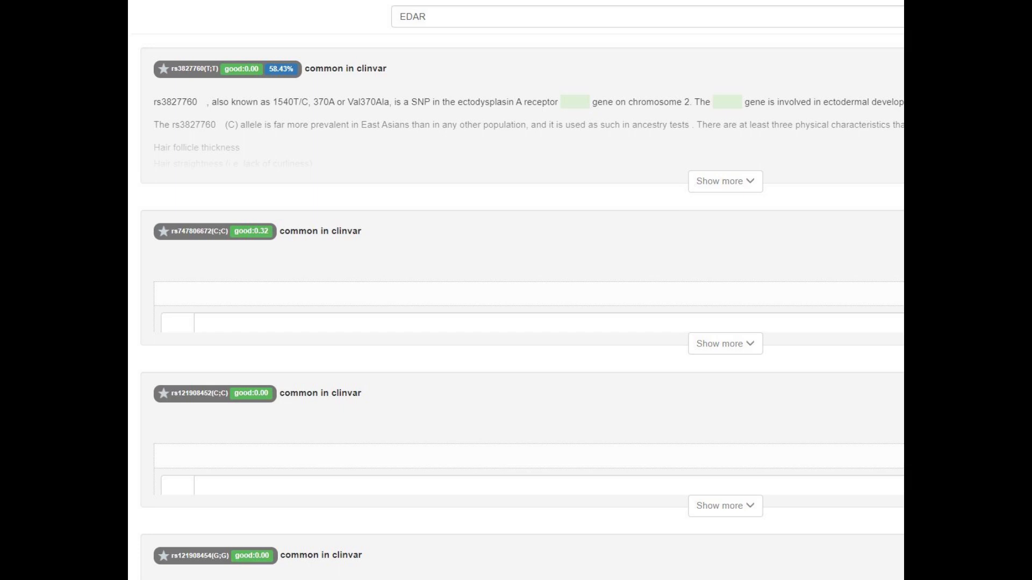
type("myopia")
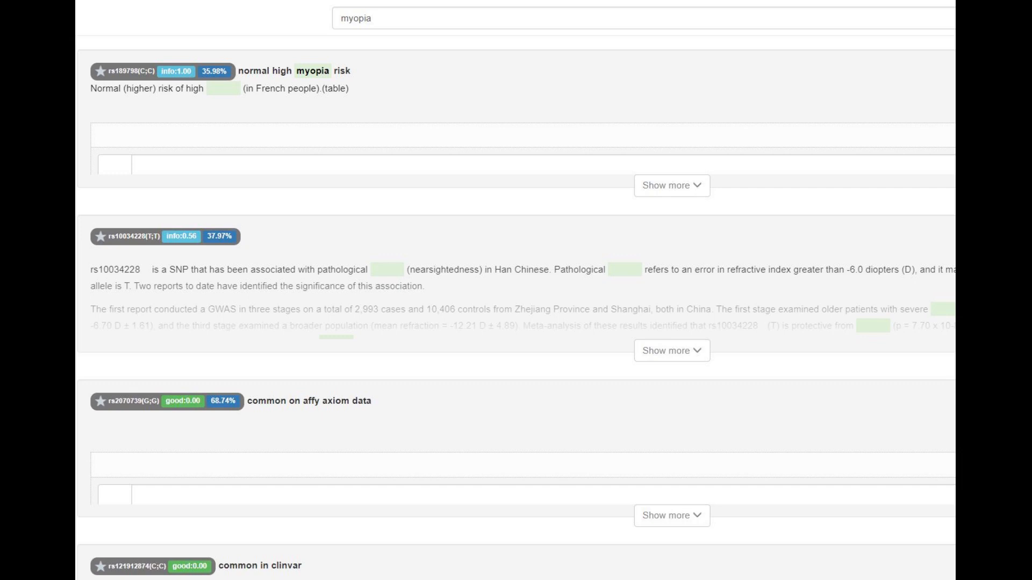
type("lactose intolerance")
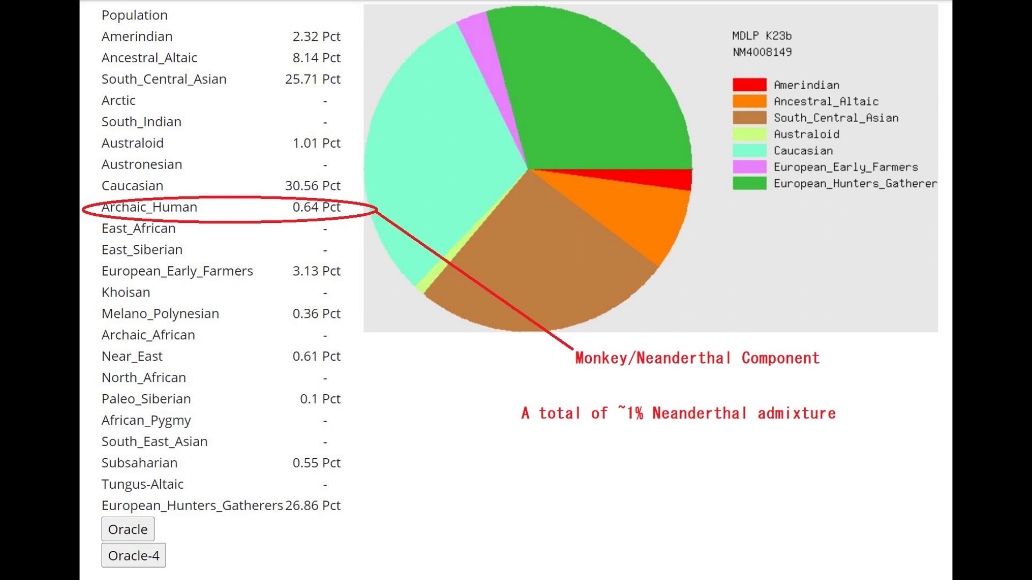
Step: Show the MDLP K23b breakdown with its Archaic_Human 0.64 Pct row
left_click(133, 555)
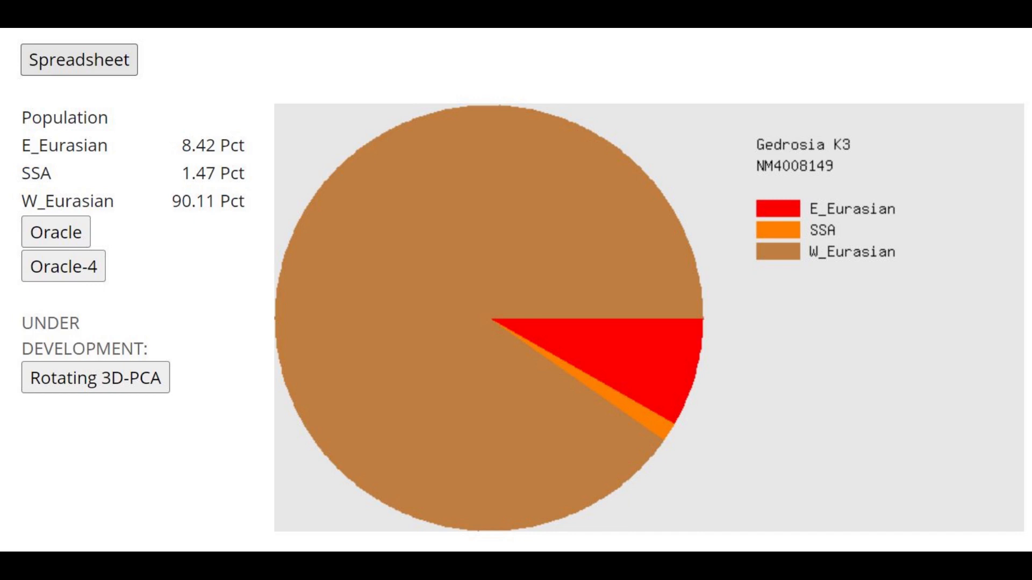
Step: Switch to the G25 distance model for Yamnaya_UKR_Ozera_o:I1917, led by Darginian 65.8%
left_click(55, 232)
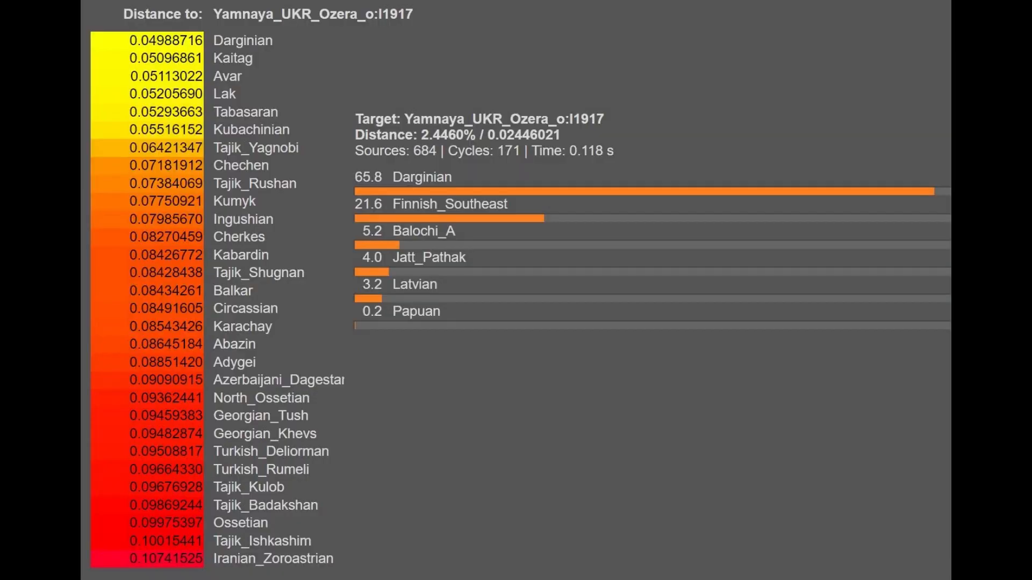